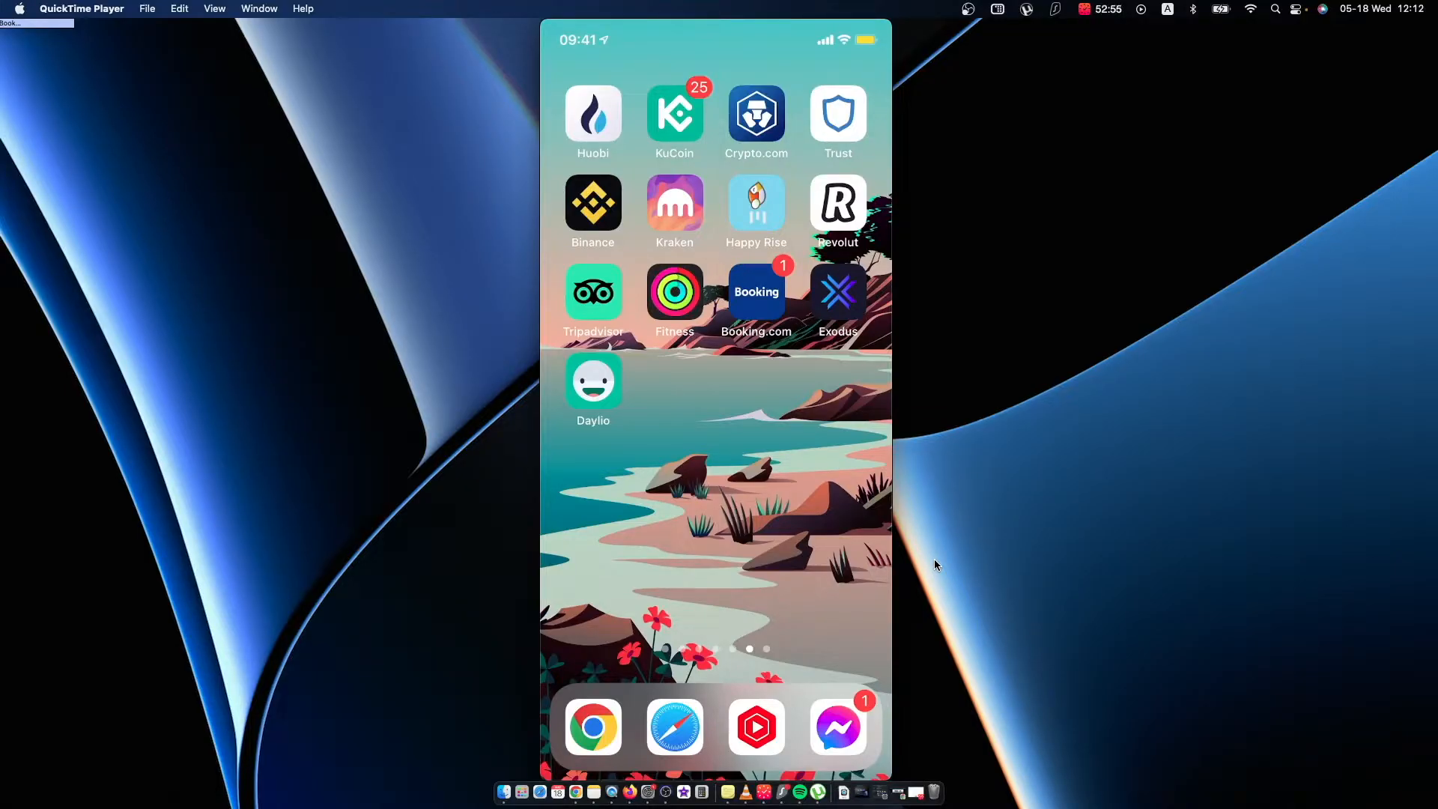
- Launch Binance and show the Wallets overview with total BTC value and portfolio breakdown
click(594, 201)
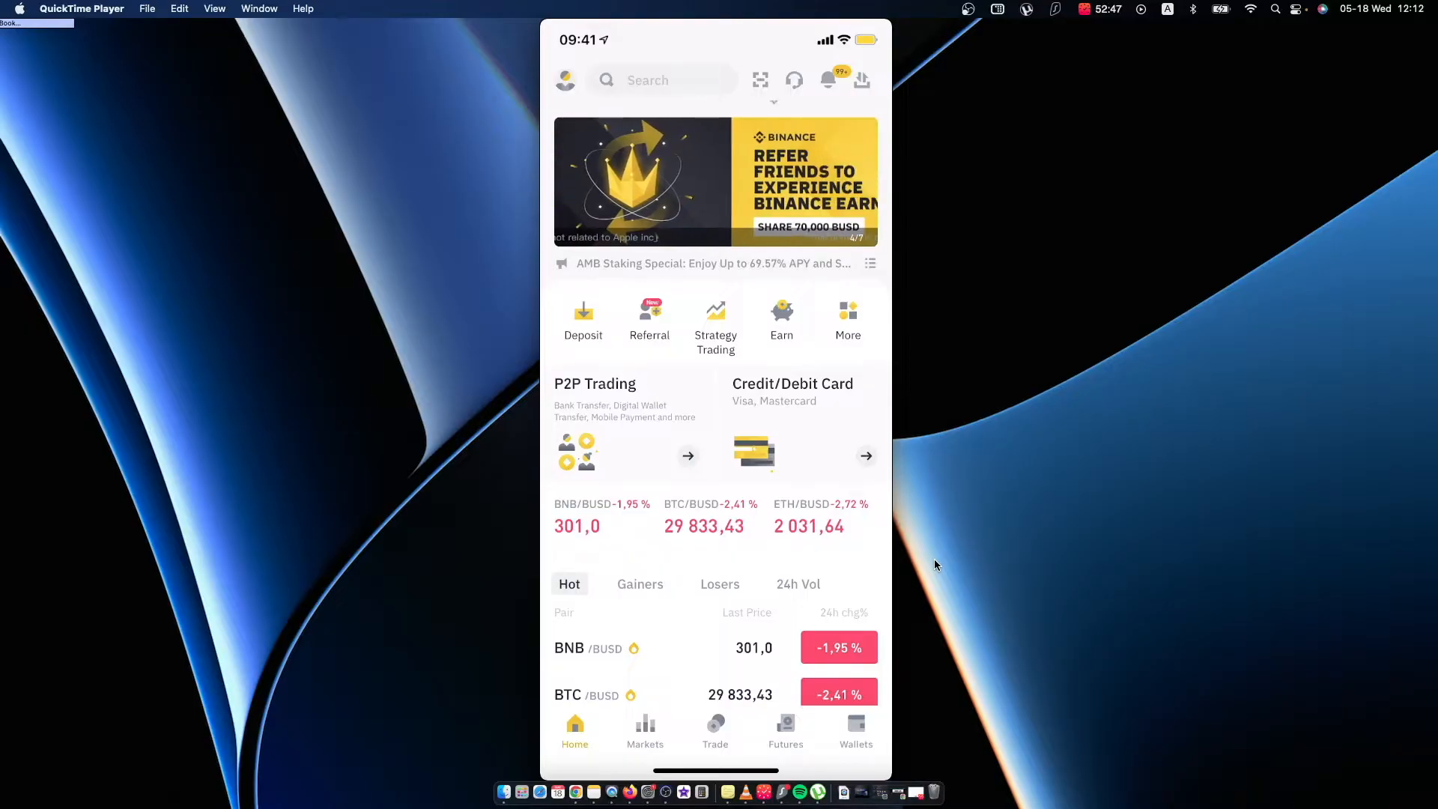
click(855, 731)
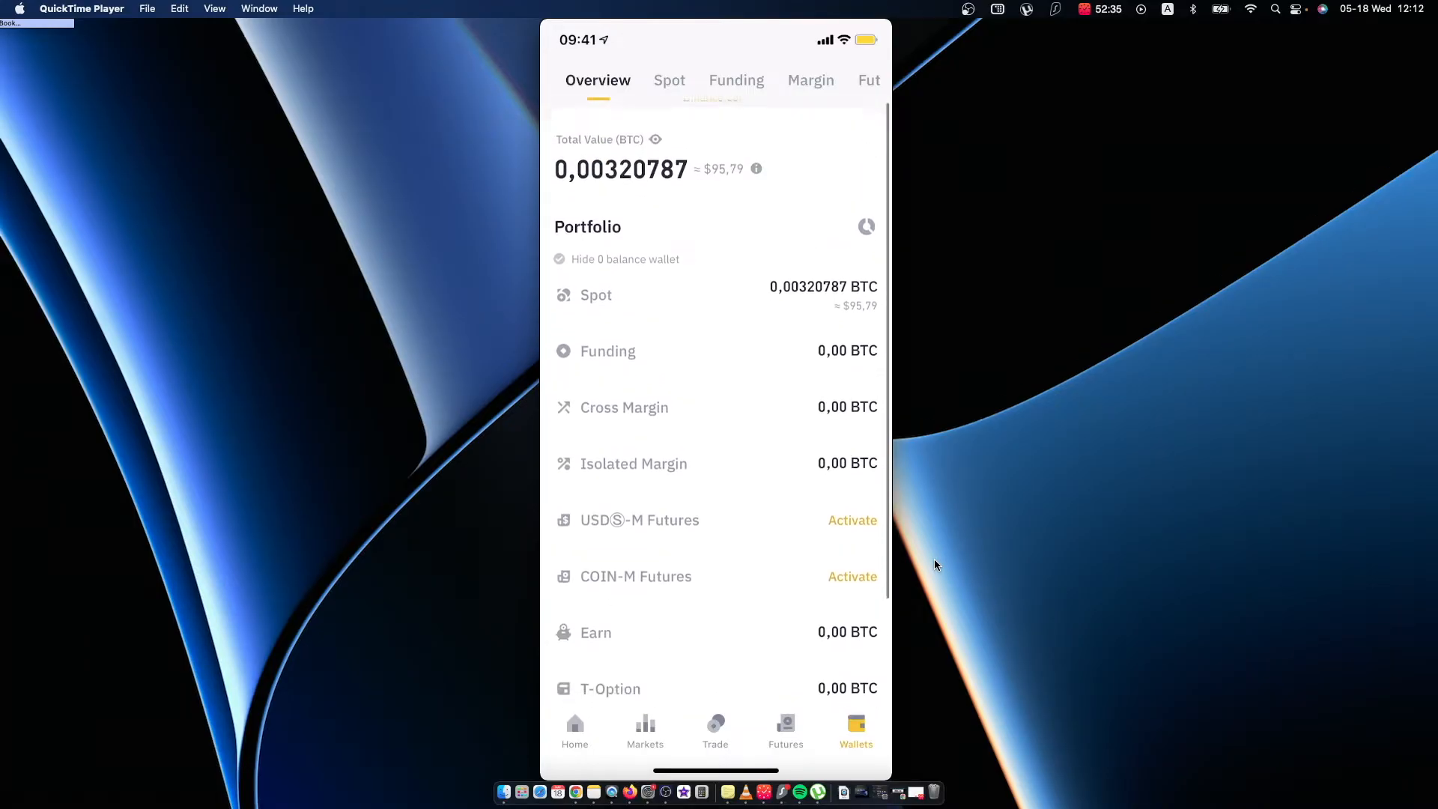
- Review the Spot wallet holdings by scrolling through the asset list
click(668, 79)
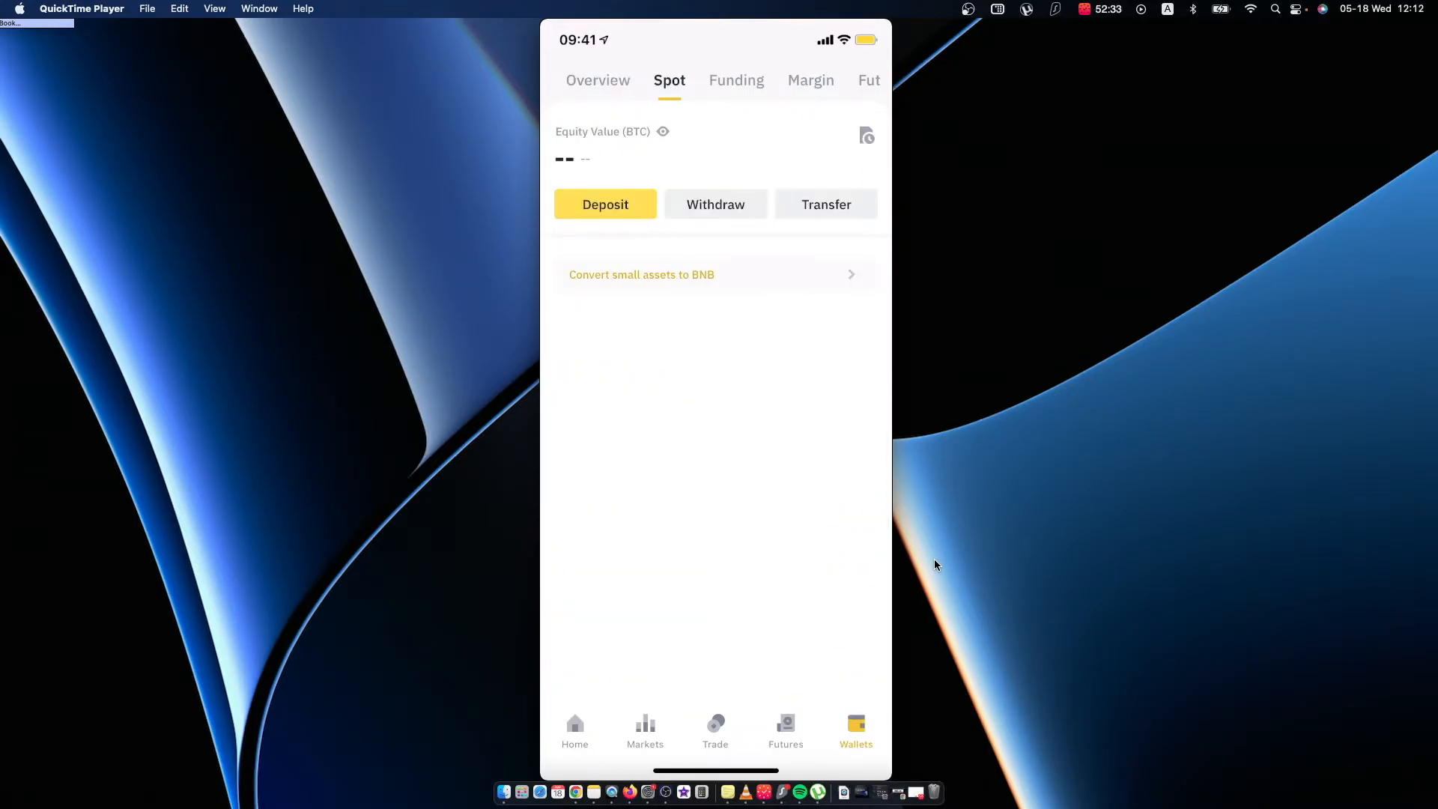
click(662, 132)
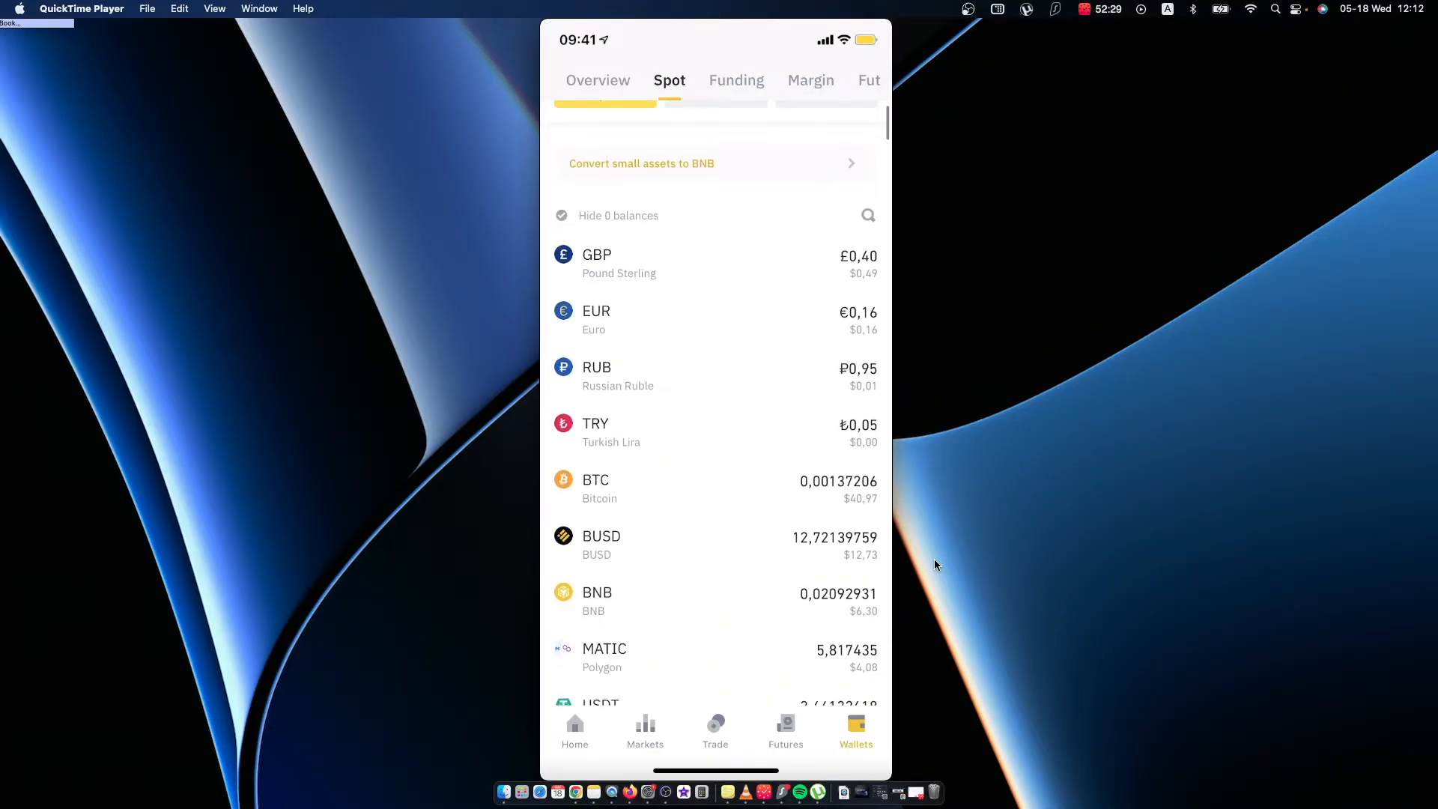
scroll(down, 3)
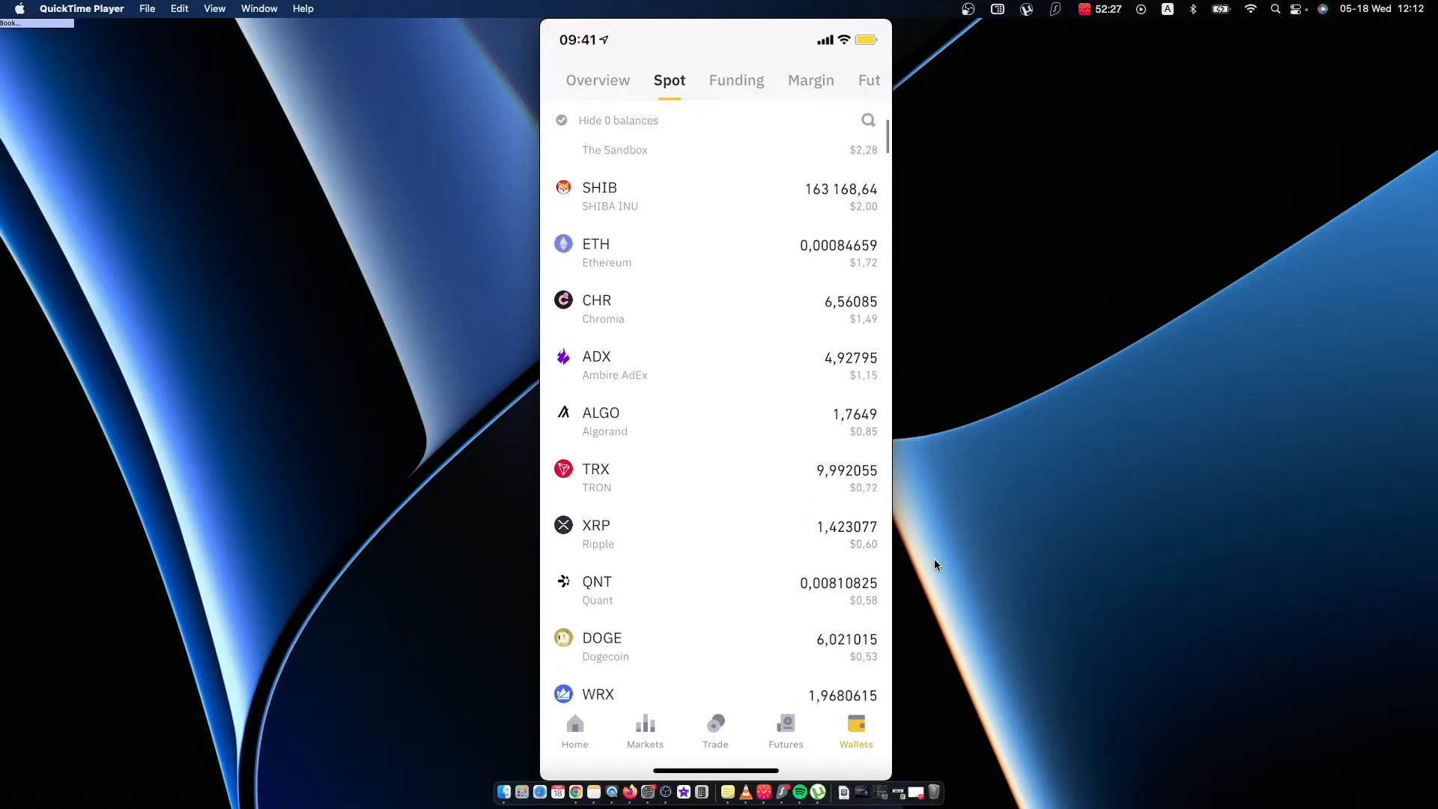
scroll(down, 3)
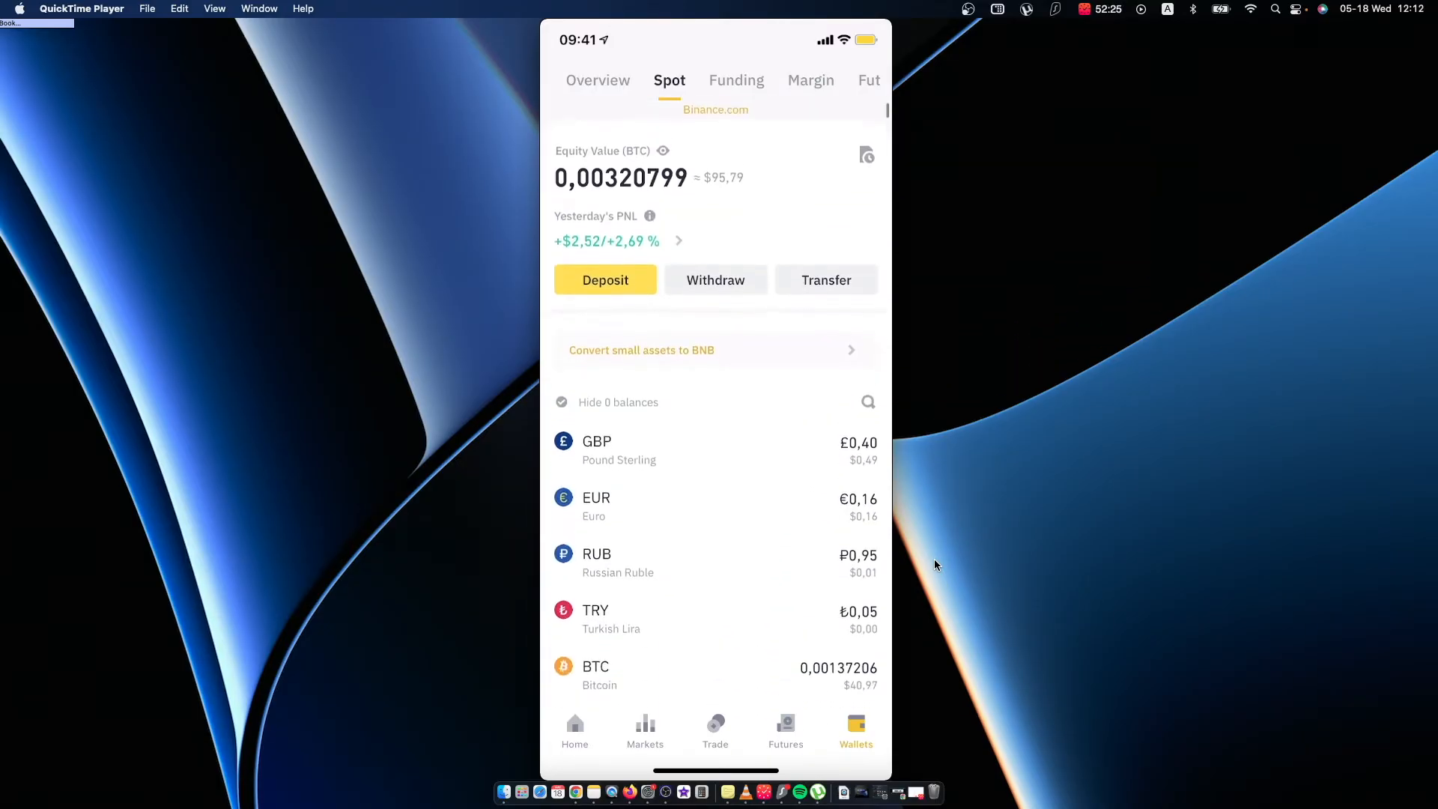
- Check the Funding and Futures wallets, ending on the cross Margin balances showing zero BTC equity
click(737, 79)
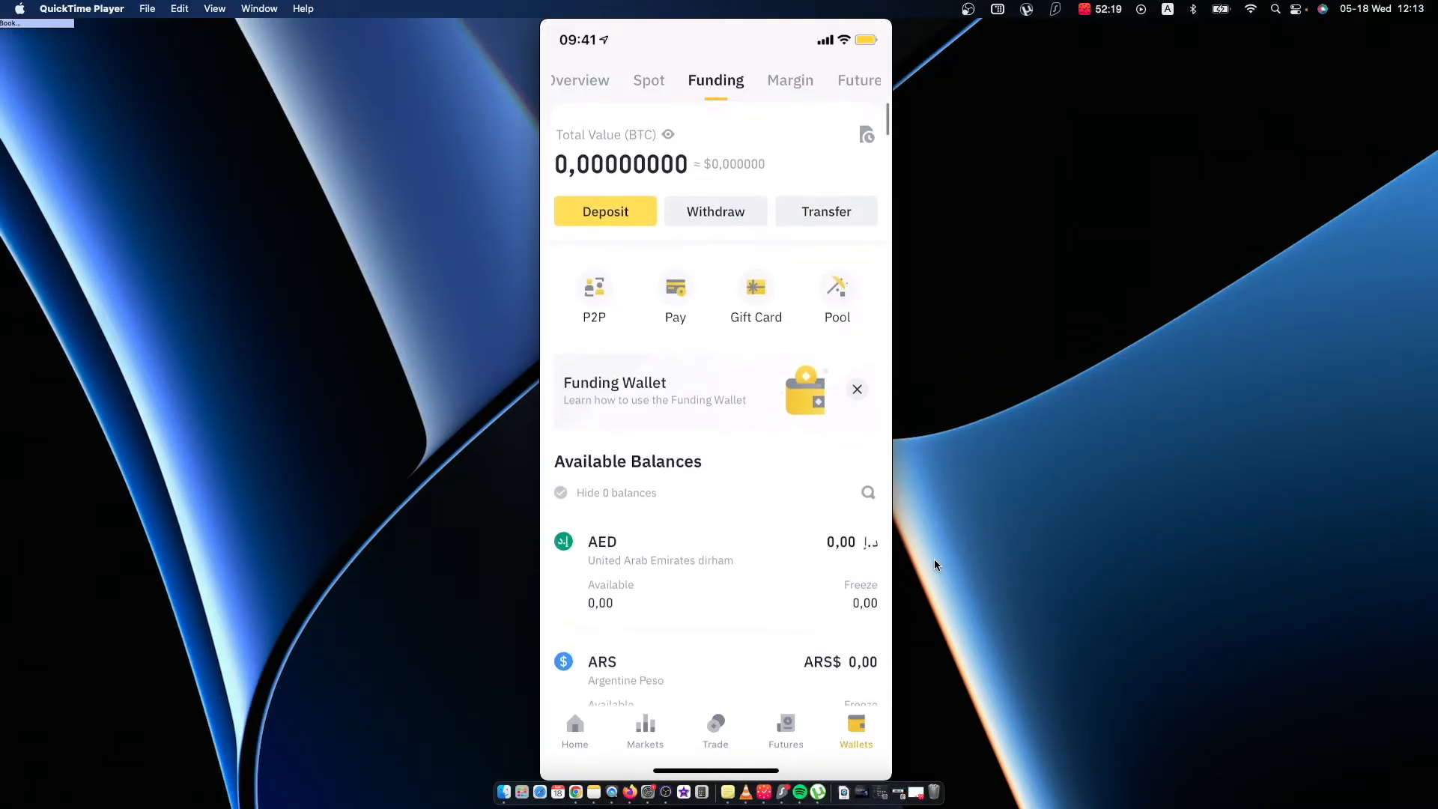
click(857, 79)
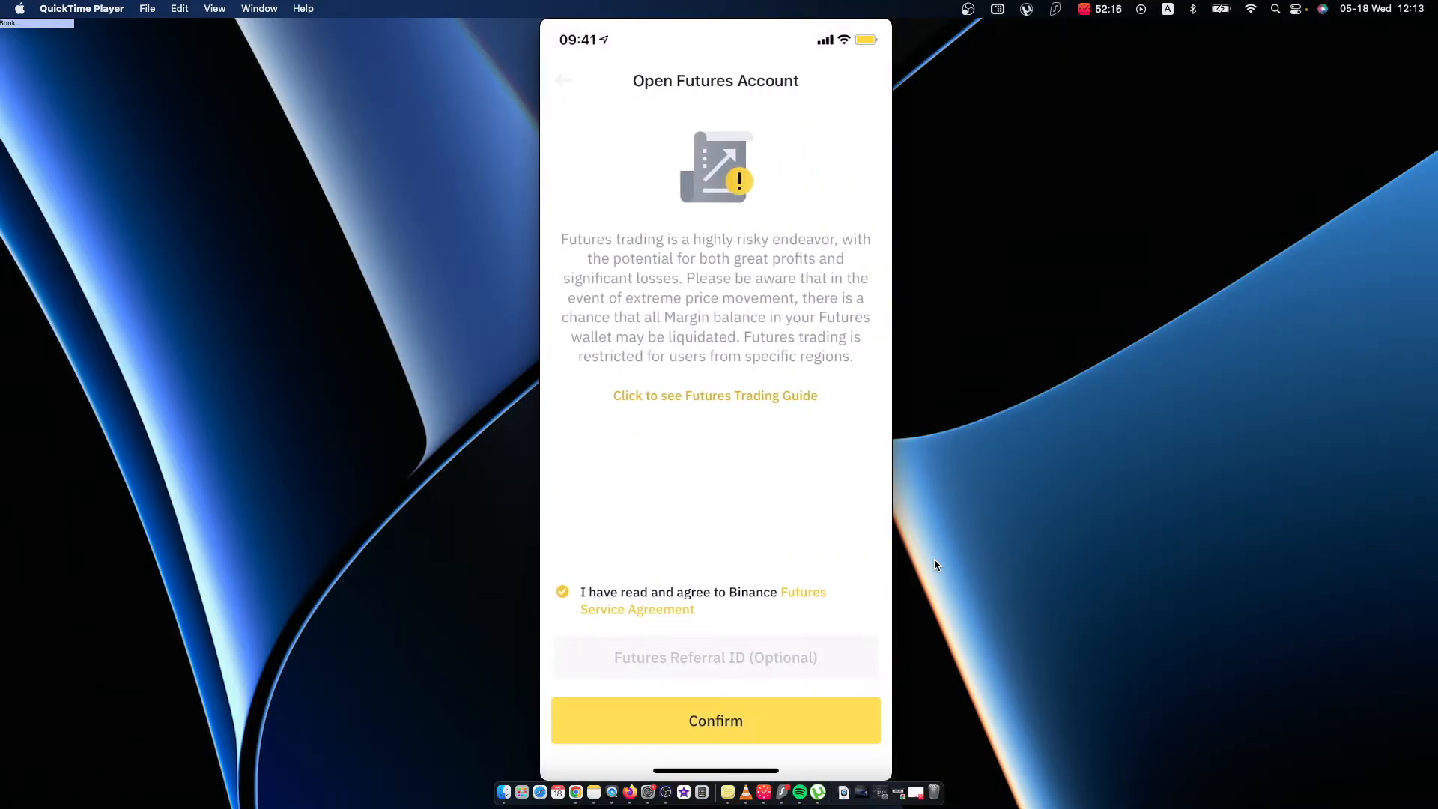
click(714, 720)
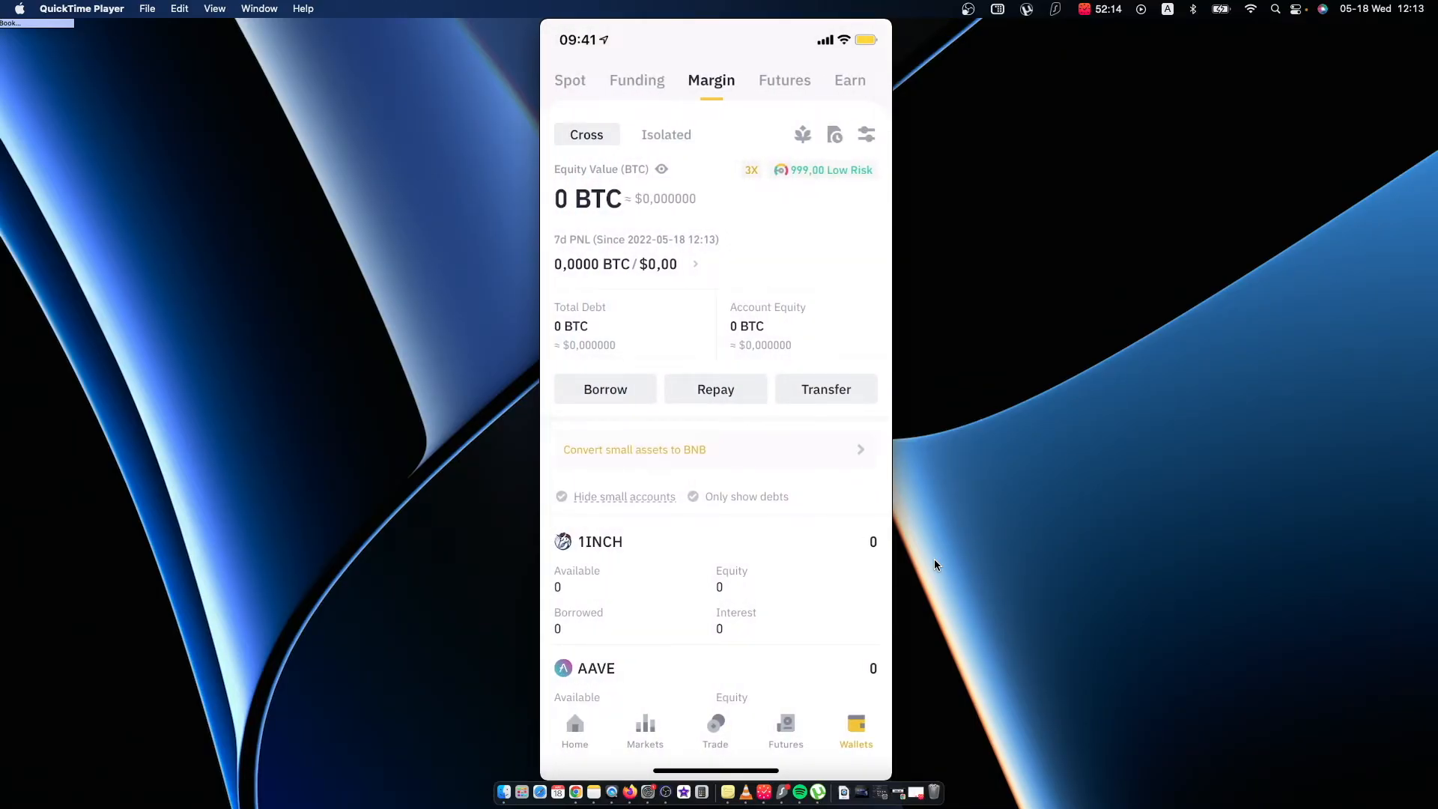